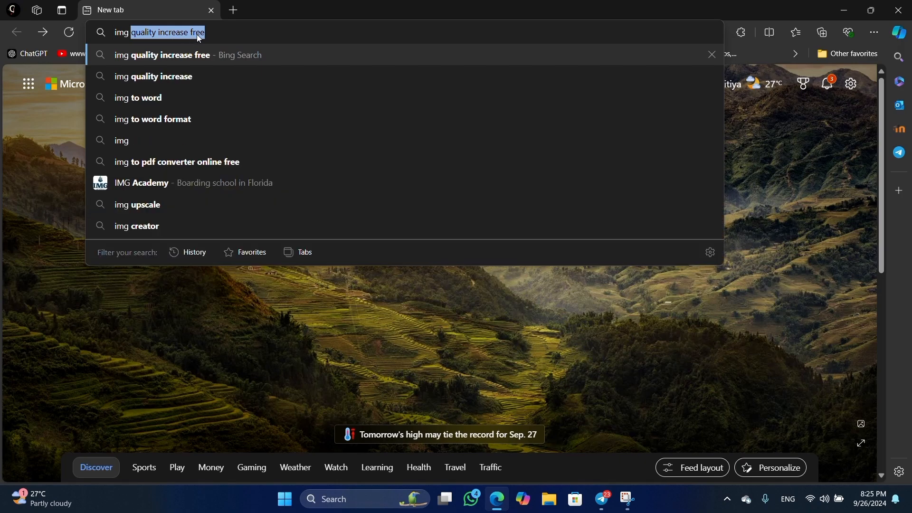
Search Bing for 'img quality increase free' and follow the iLoveIMG Free AI Image Upscaling Tool result.
key("Enter")
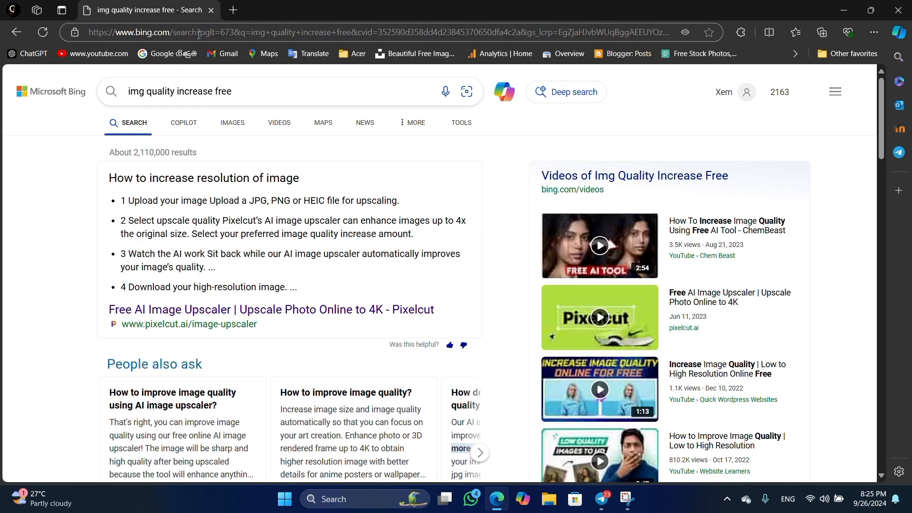
scroll("down", 3)
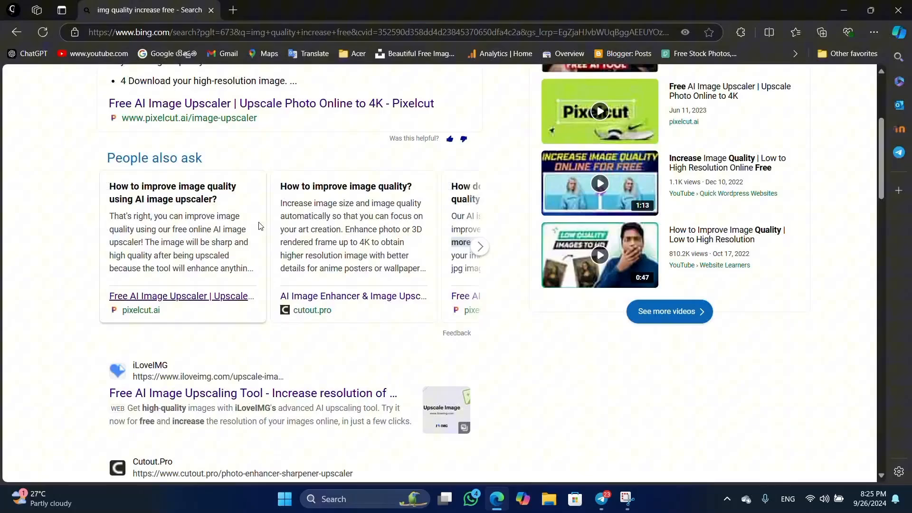
scroll("down", 3)
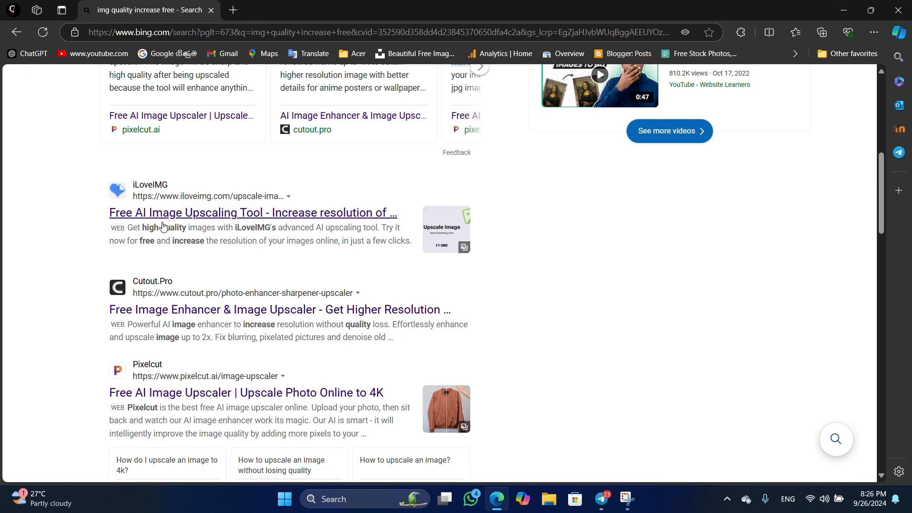
left_click(253, 212)
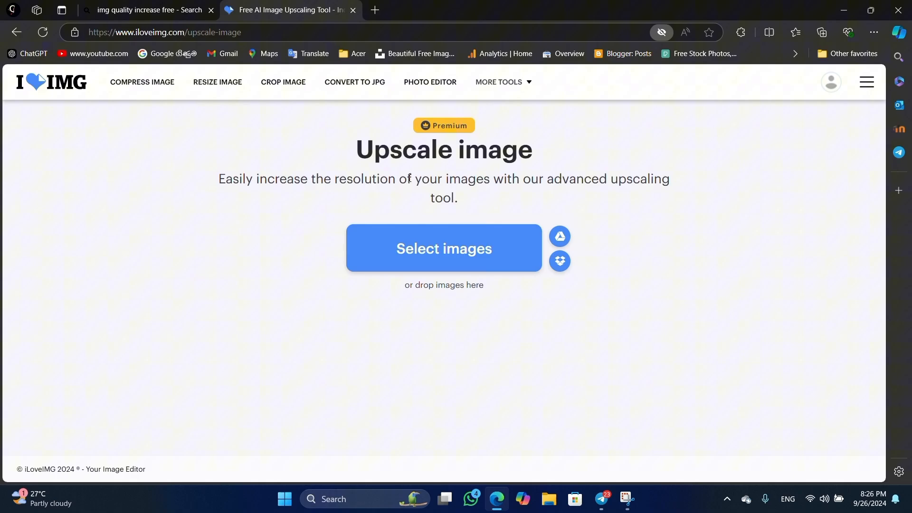
mouse_move(481, 320)
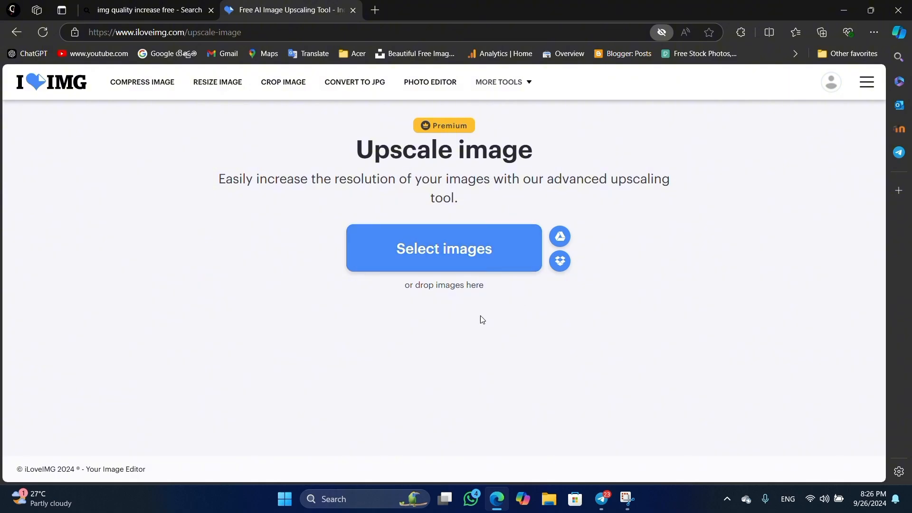
Upload the red-cap railway photo (349158041_…) from Pictures into the Upscale tool.
left_click(443, 248)
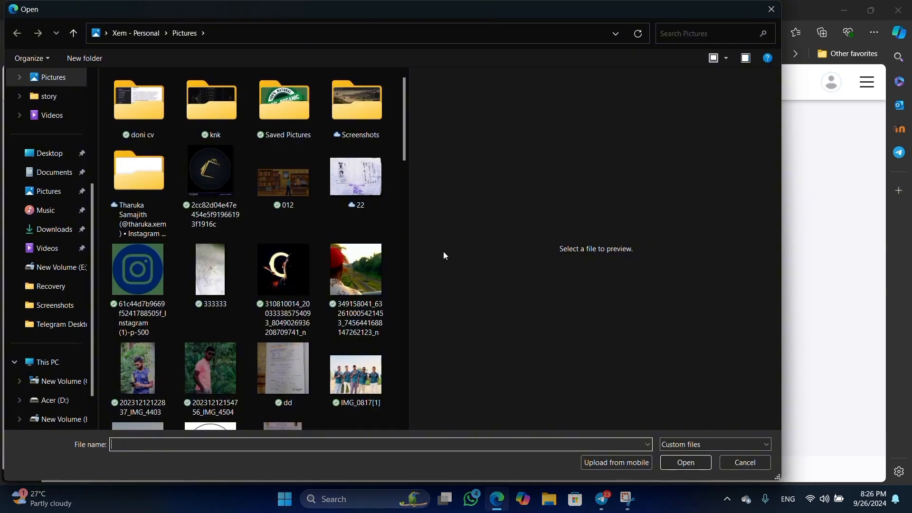
left_click(354, 268)
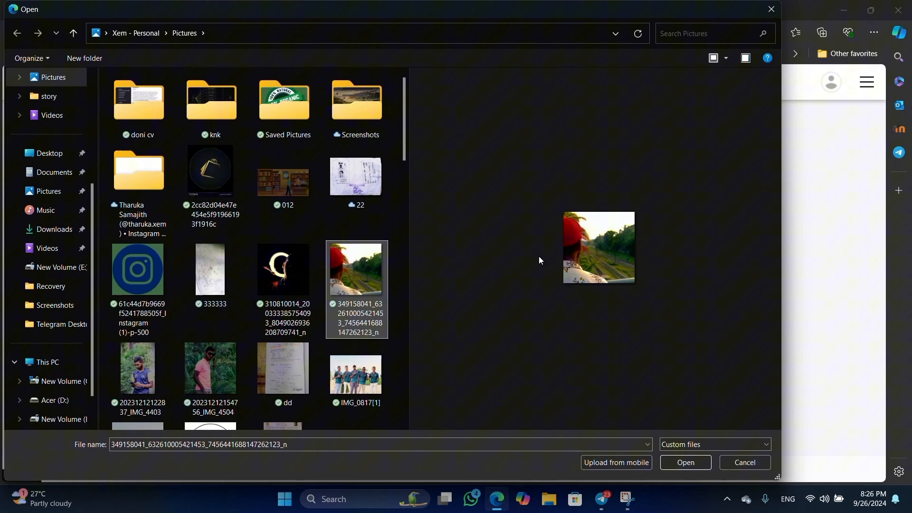
left_click(685, 462)
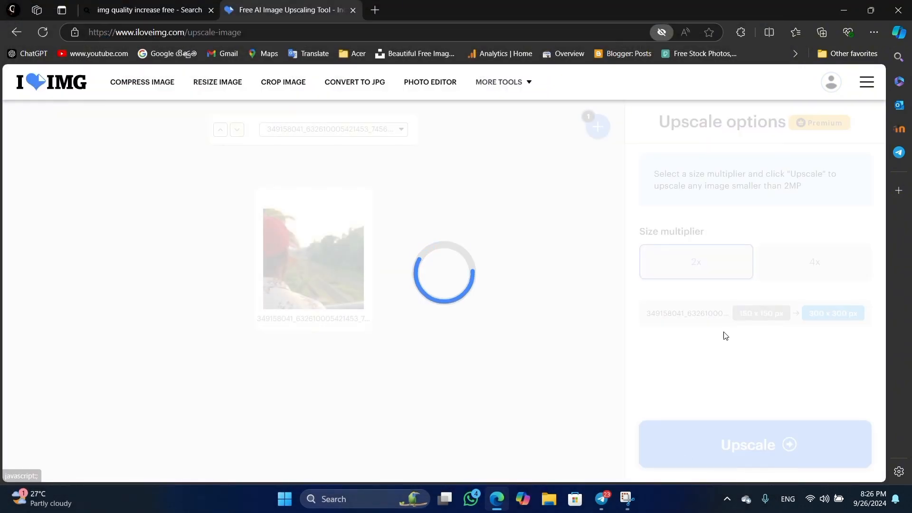
mouse_move(596, 126)
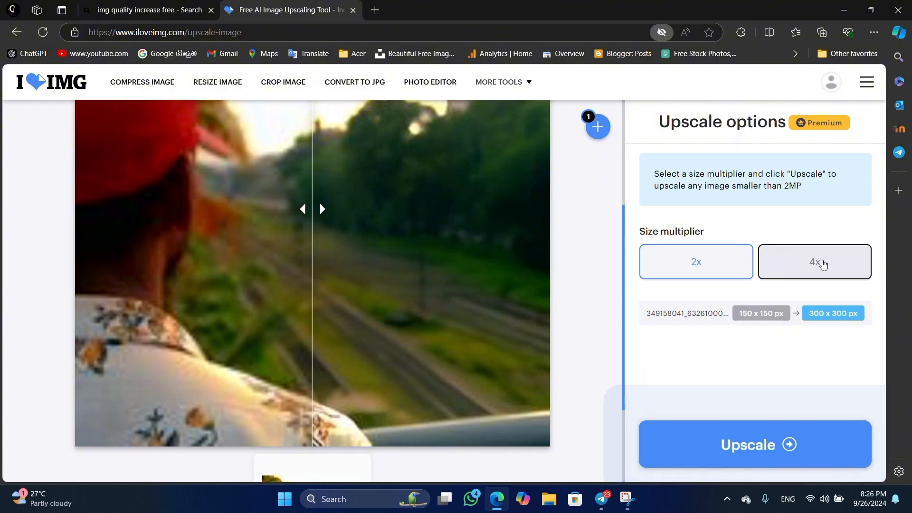
Choose the 4x multiplier (150 x 150 → 600 x 600 px), preview the comparison, and start Upscale.
left_click(754, 444)
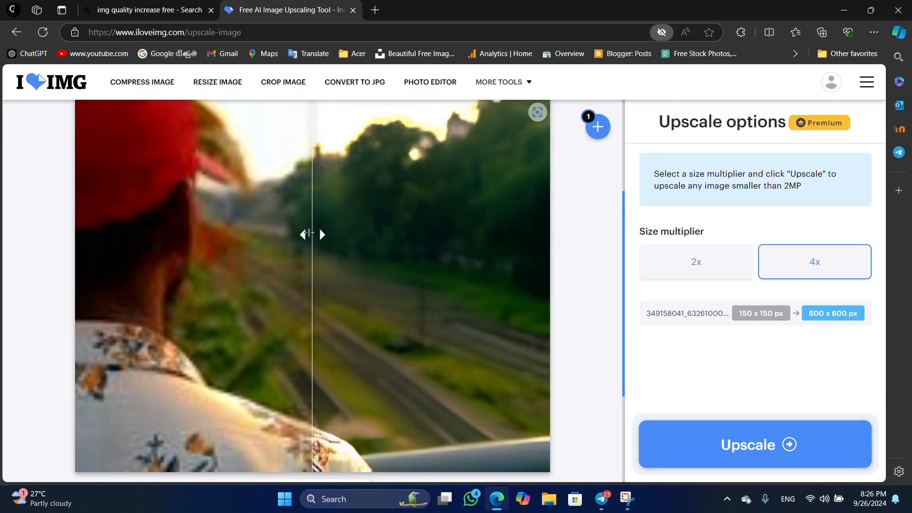
left_click_drag(311, 234, 227, 233)
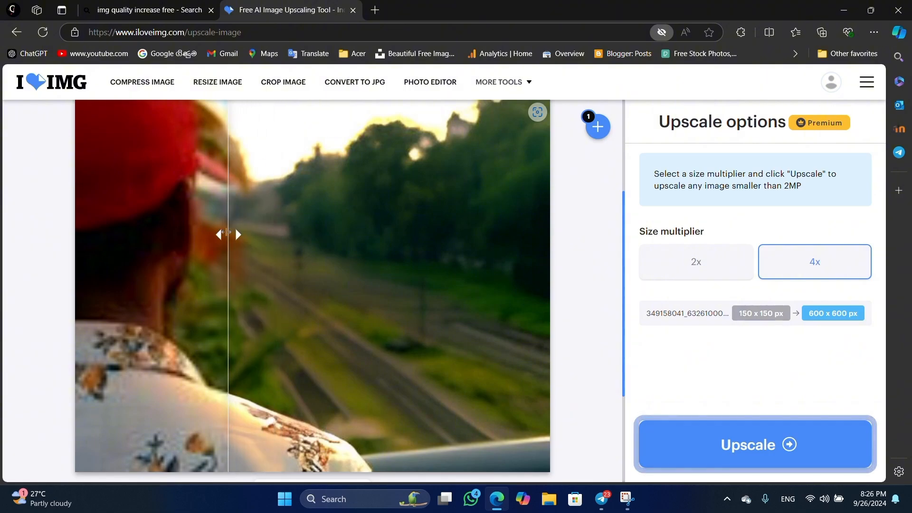
left_click_drag(227, 234, 154, 234)
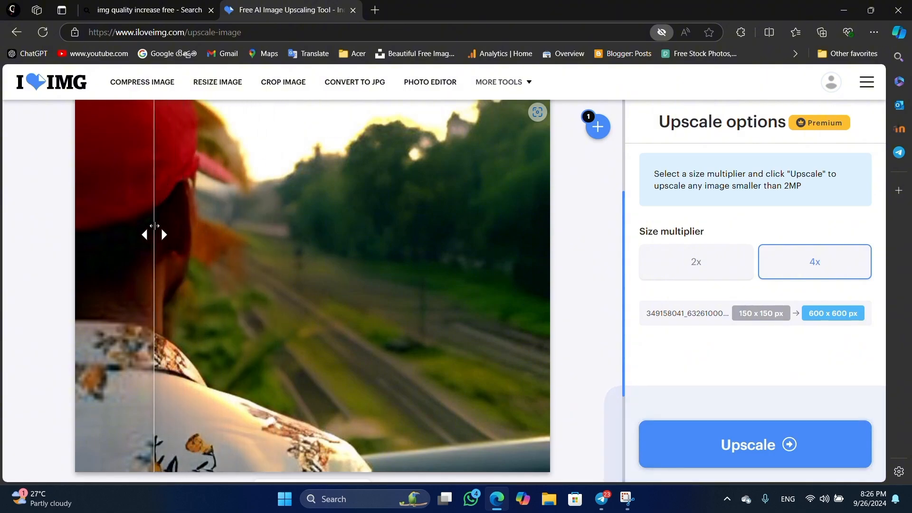
left_click_drag(154, 235, 97, 235)
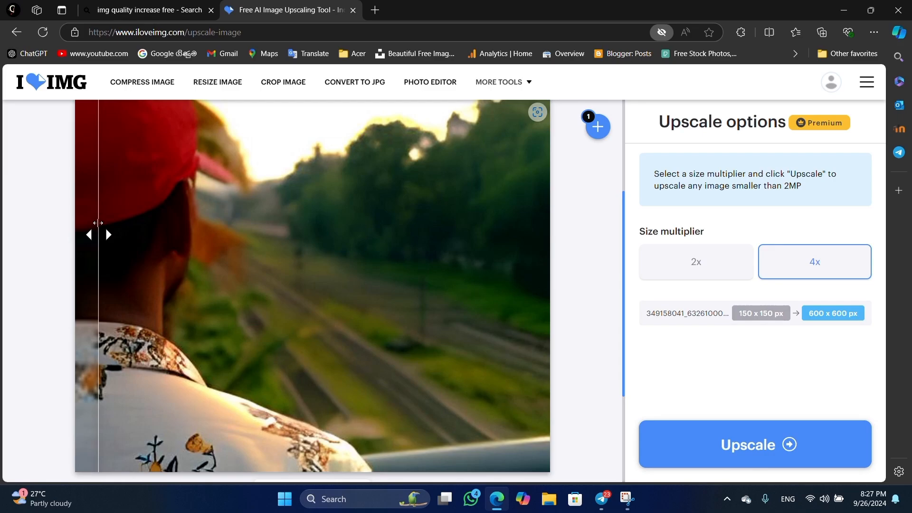
left_click_drag(98, 235, 247, 235)
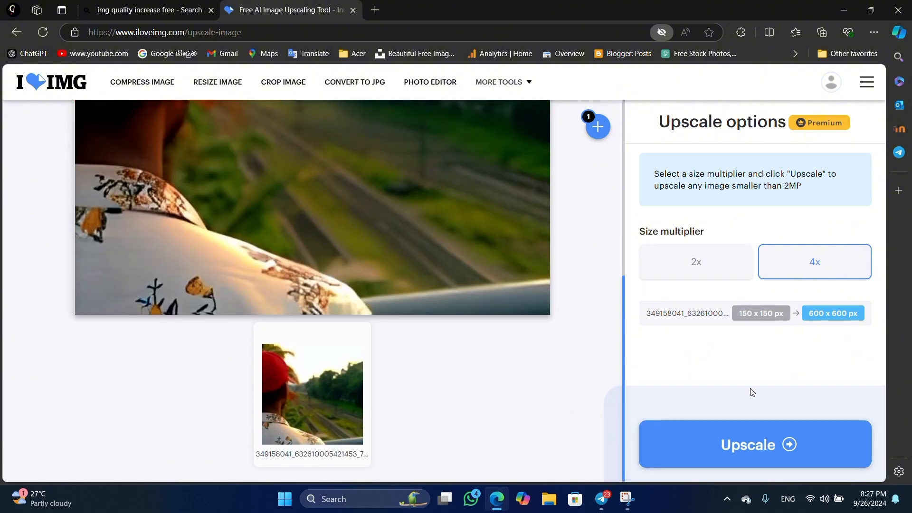
left_click(753, 445)
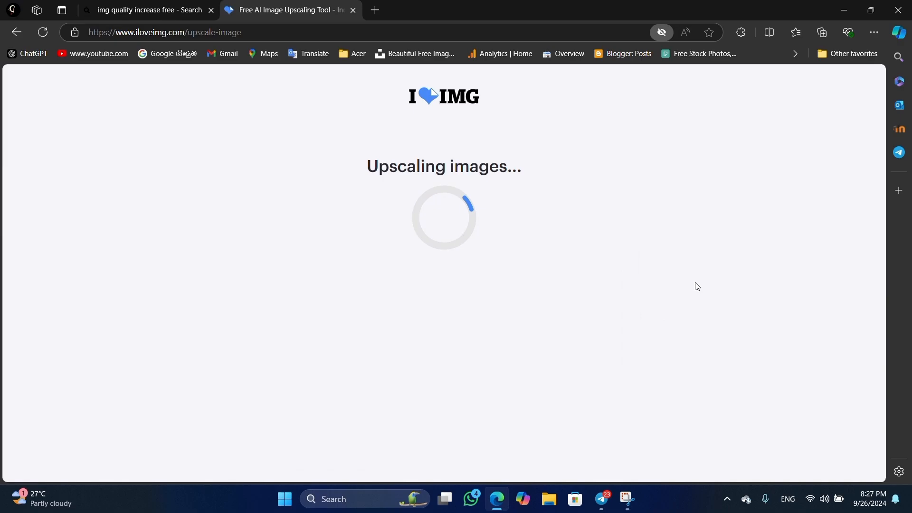